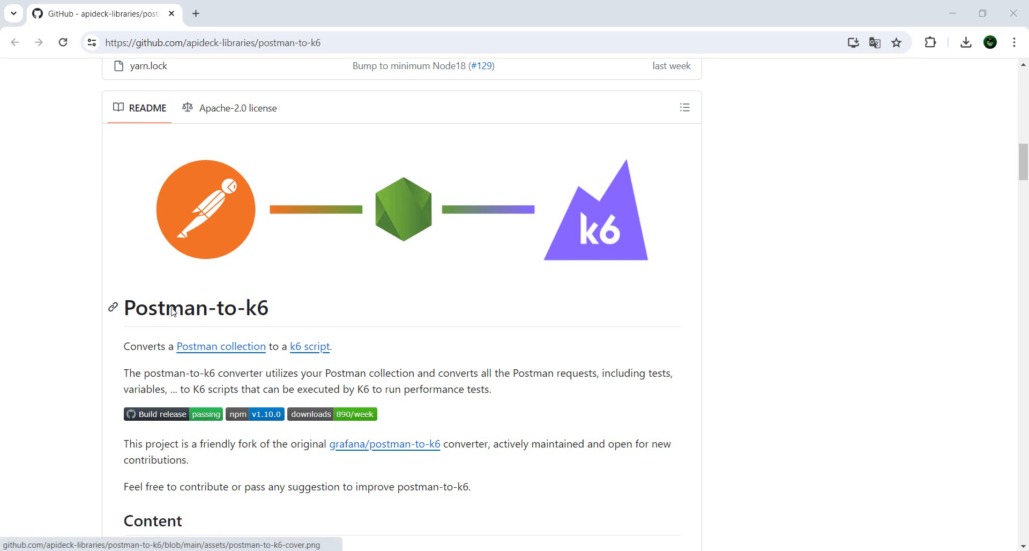
mouse_move(539, 471)
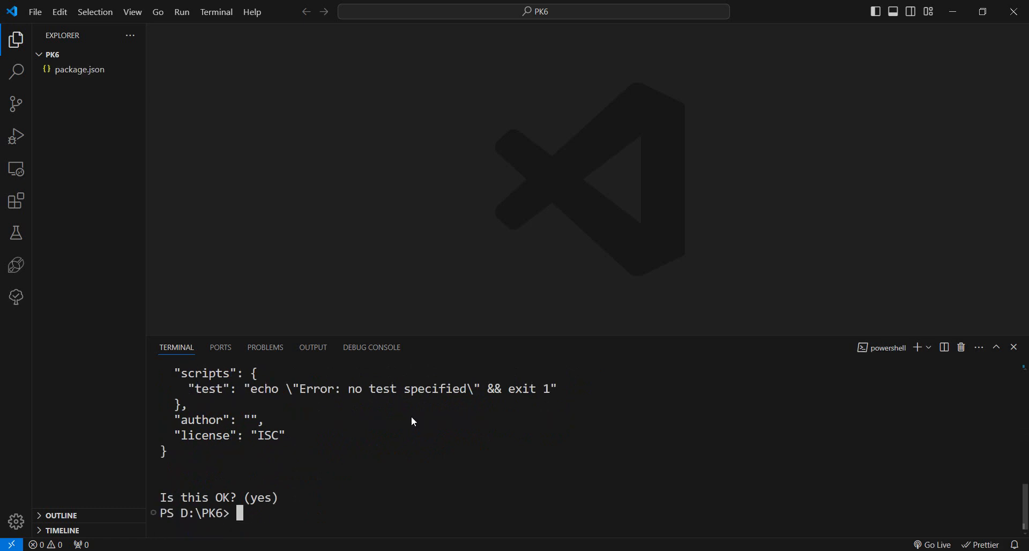
text(npm install -g @apideck/postman-to-k6)
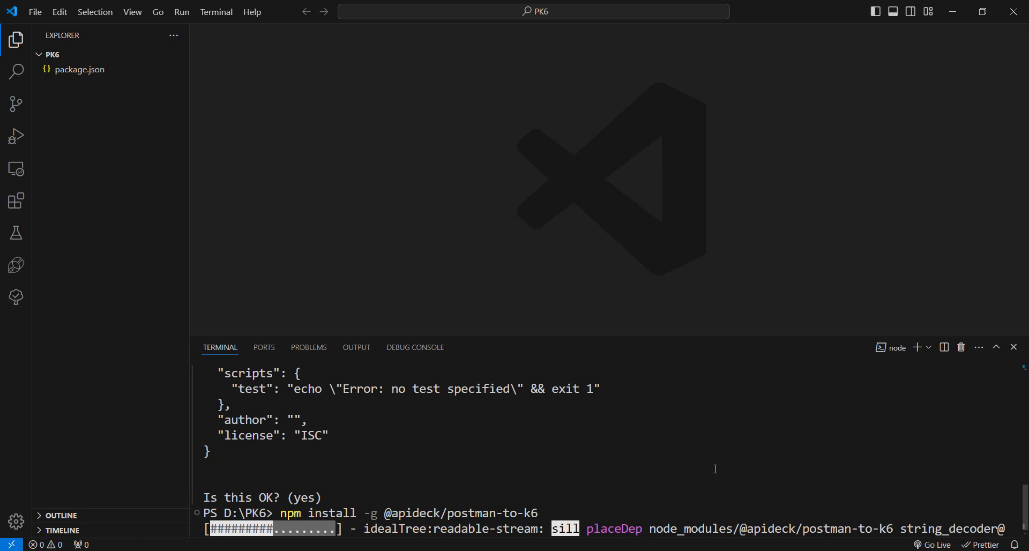
Return focus to the editor while the postman-to-k6 global install completes.
click(79, 69)
text(postman-to-k6 .json -o k6-script.js)
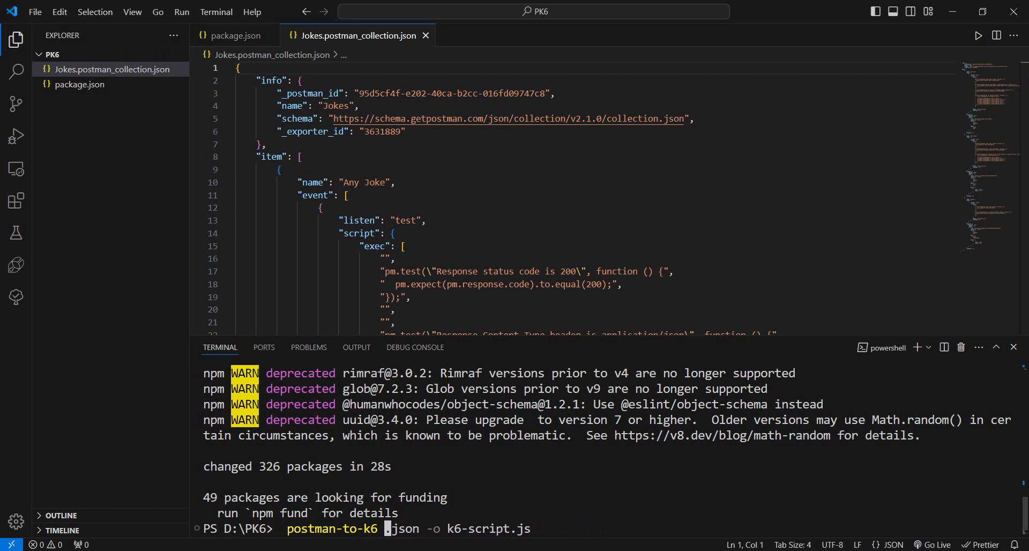
Run the postman-to-k6 command converting Jokes.postman_collection.json into k6-script.js.
key(Return)
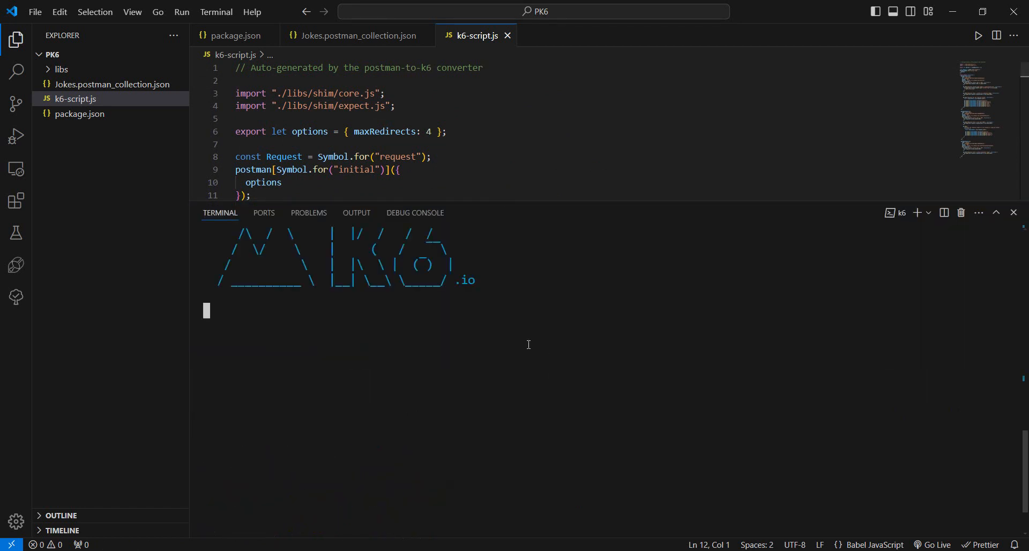